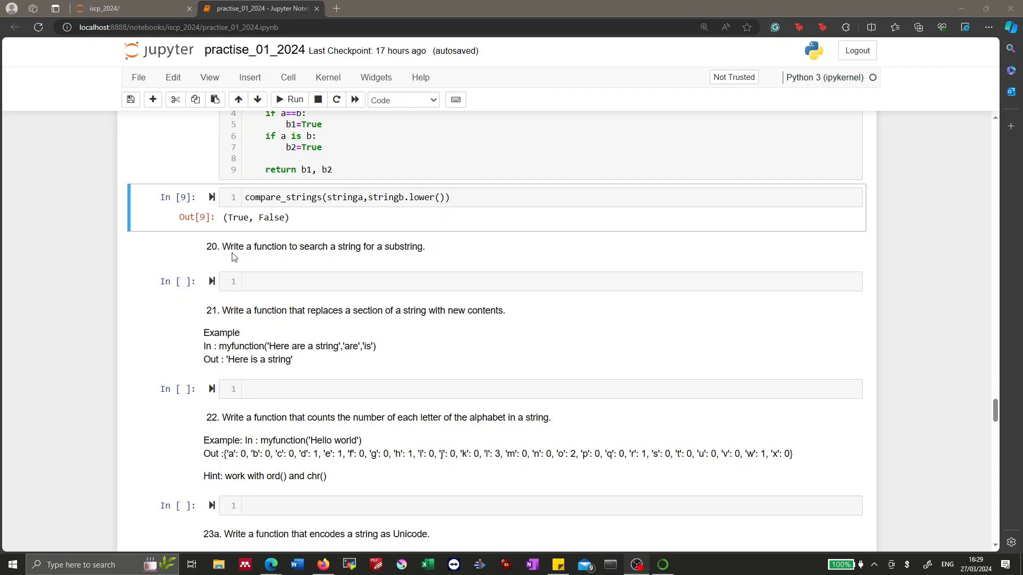
Step: Enter and run `'Today I drive my car' in 'car'` in exercise 20's cell, which returns False
double_click(315, 246)
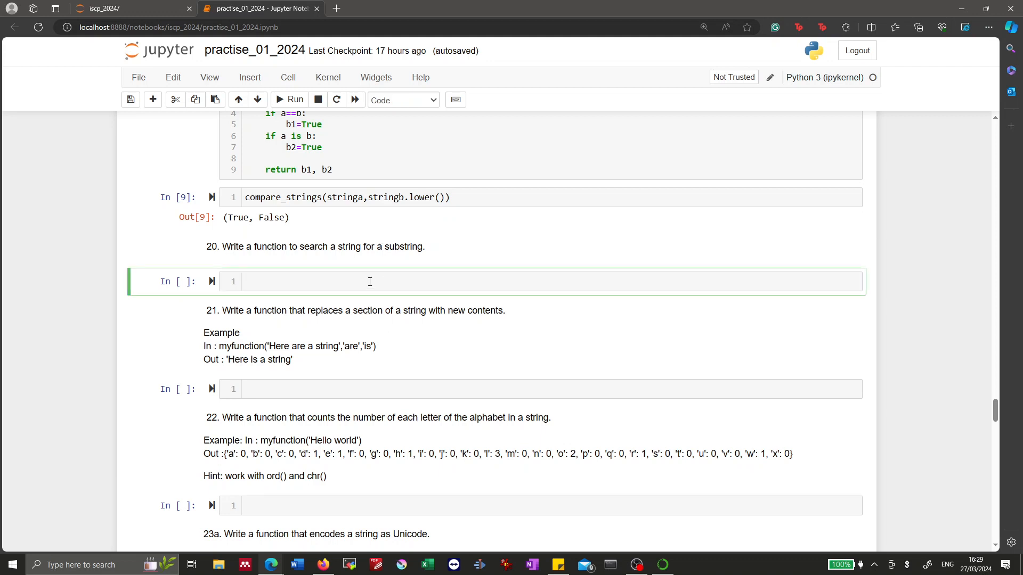
text('car')
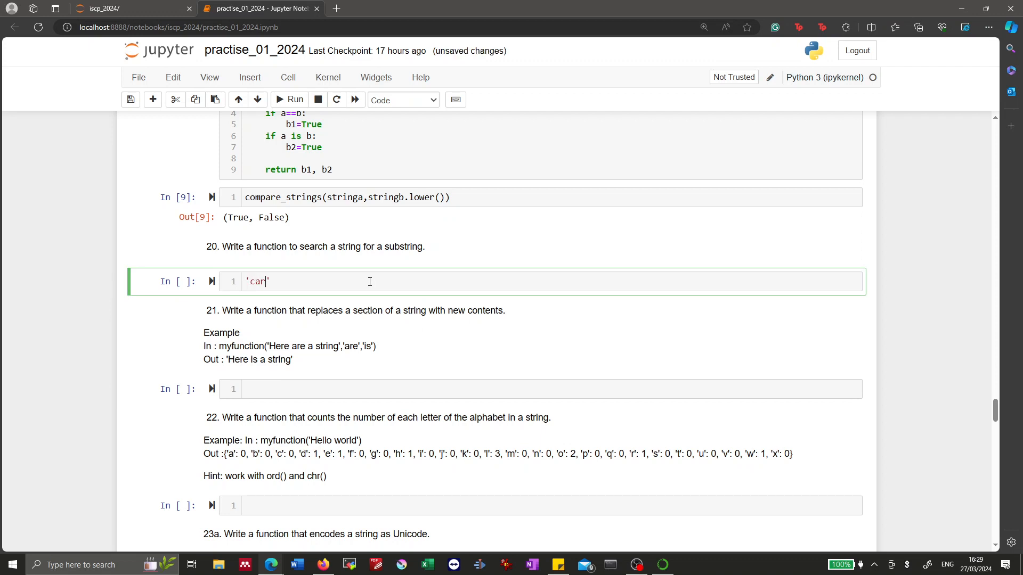
text(in)
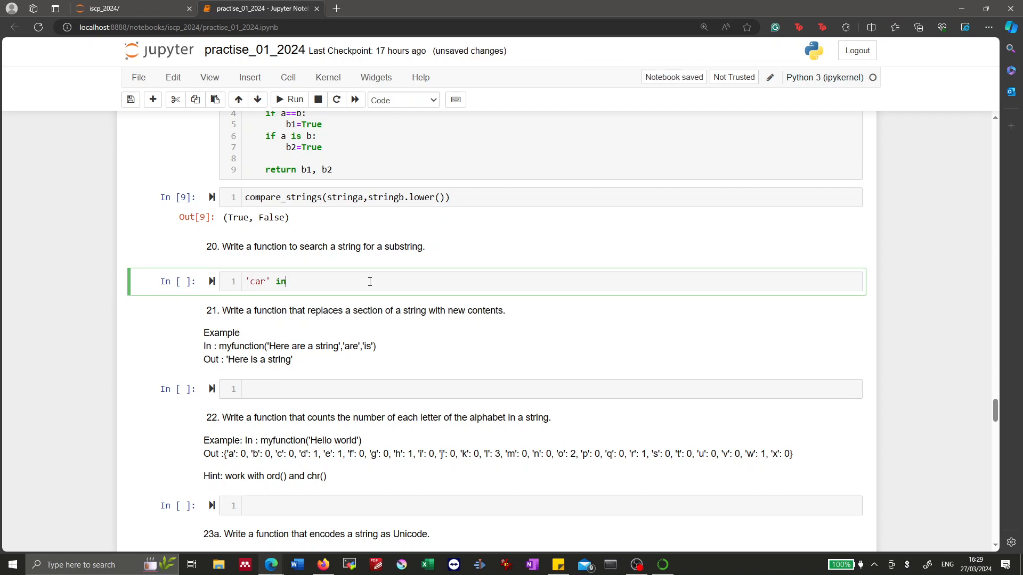
text(" ")
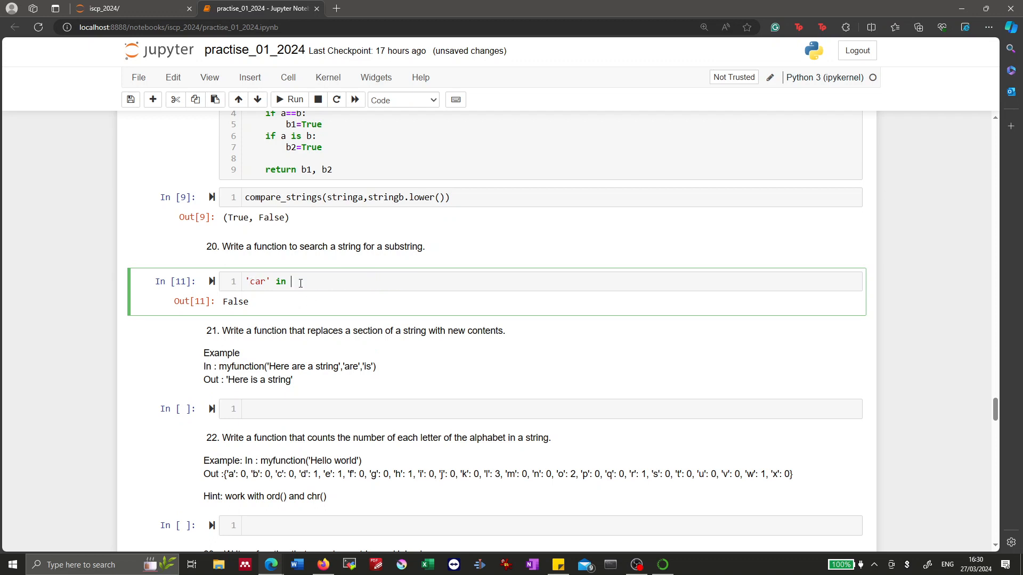
text(Today I drive my car)
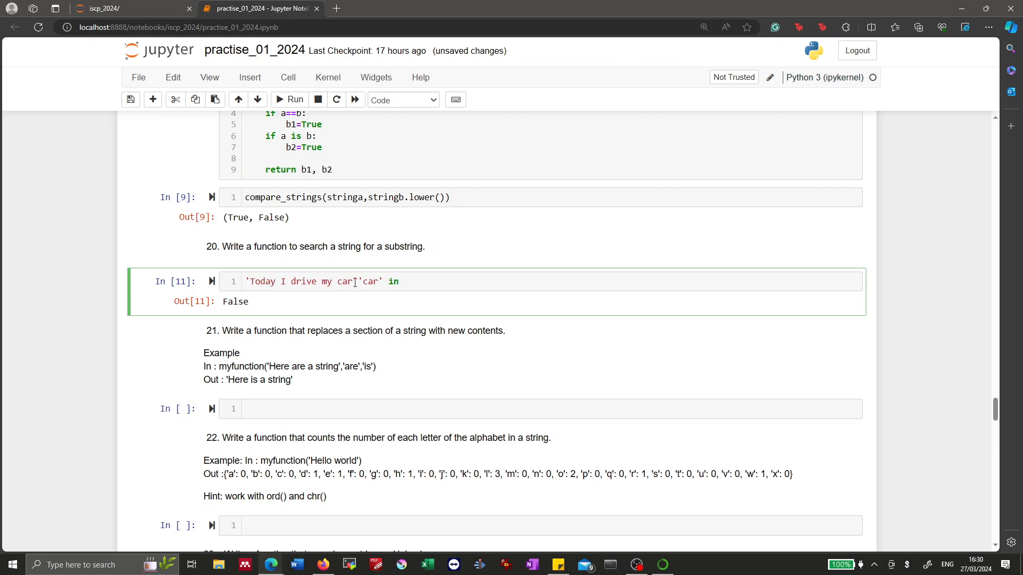
click(372, 281)
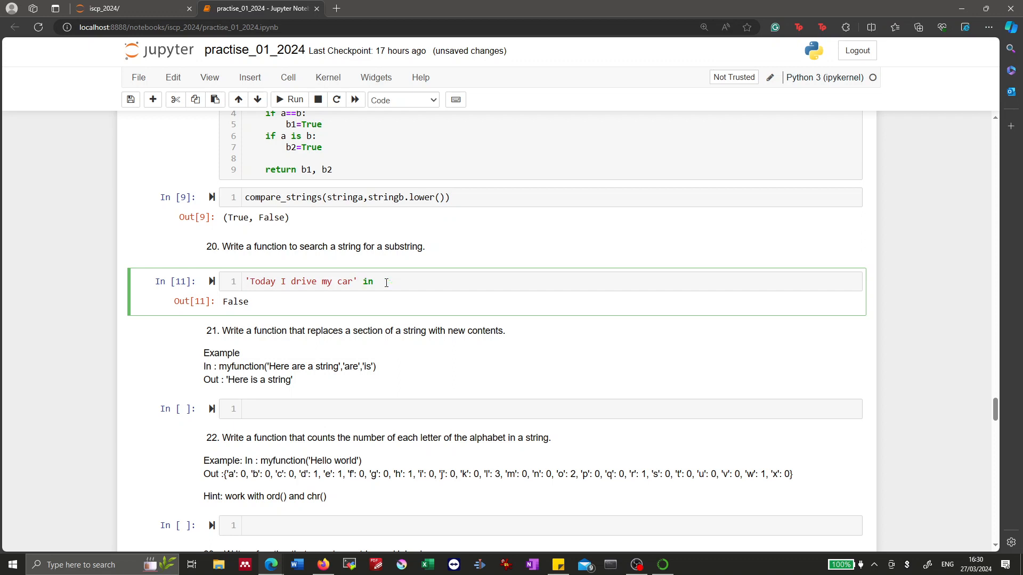
text('car')
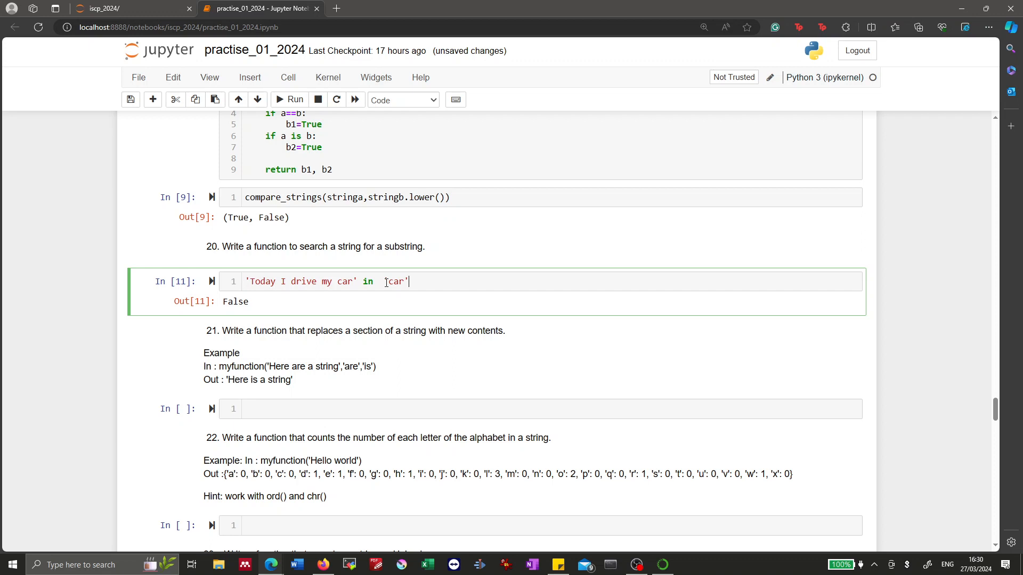
click(289, 99)
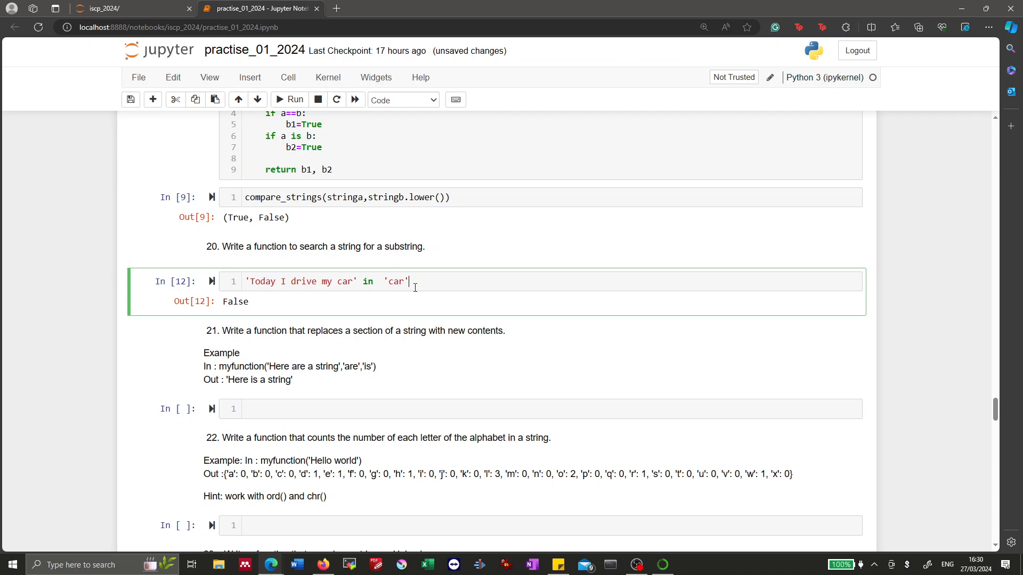
click(247, 281)
text(def s)
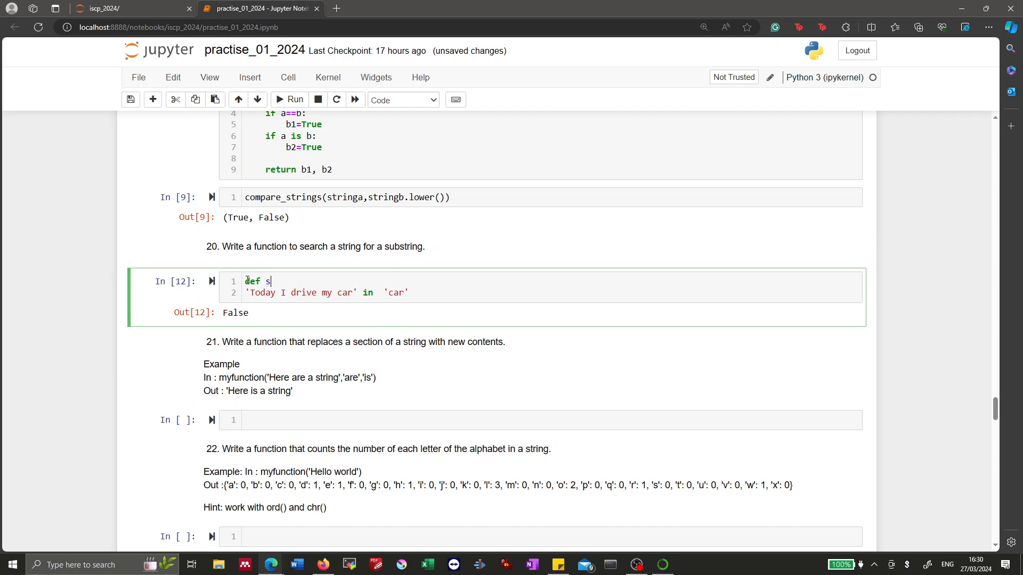
Step: Write def search_for_string(string1, lookforstring): with a return statement below it
text(earch_f)
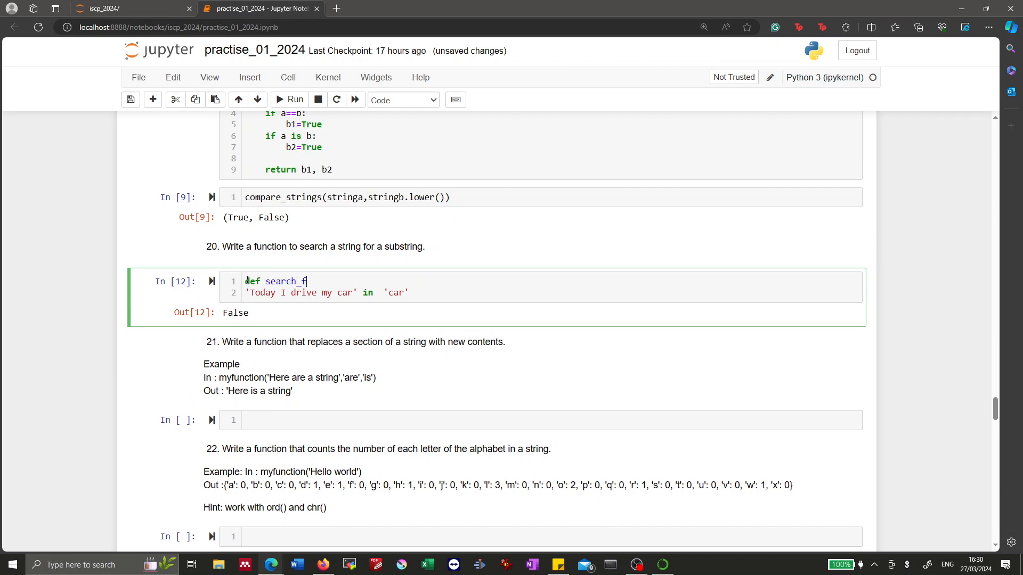
text(or_string())
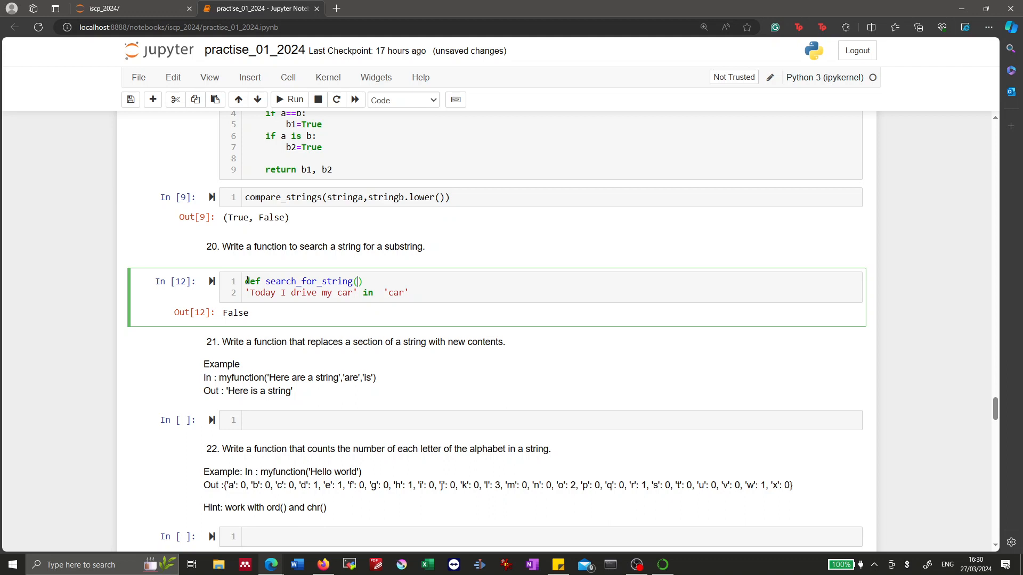
text(string1)
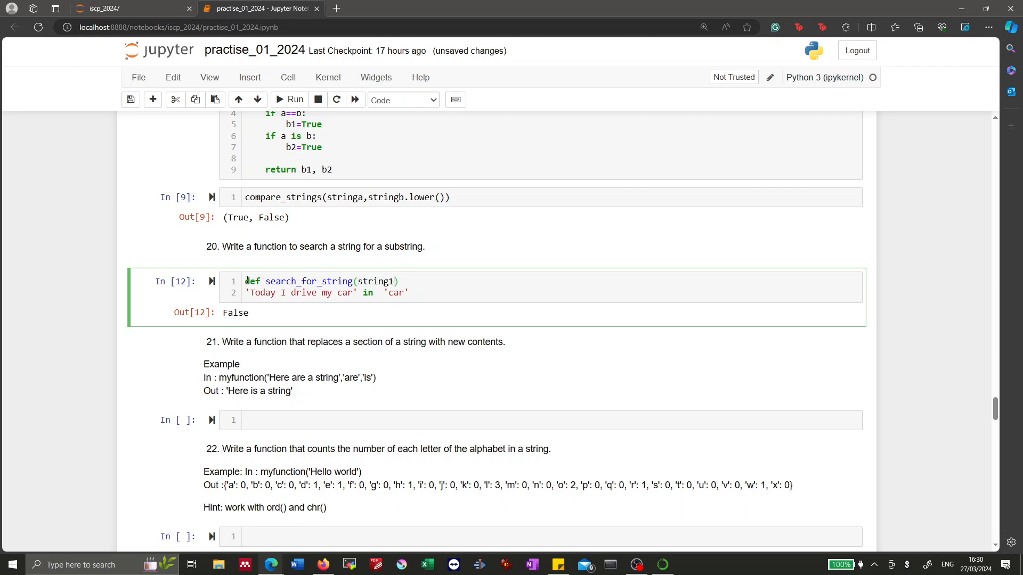
text(,)
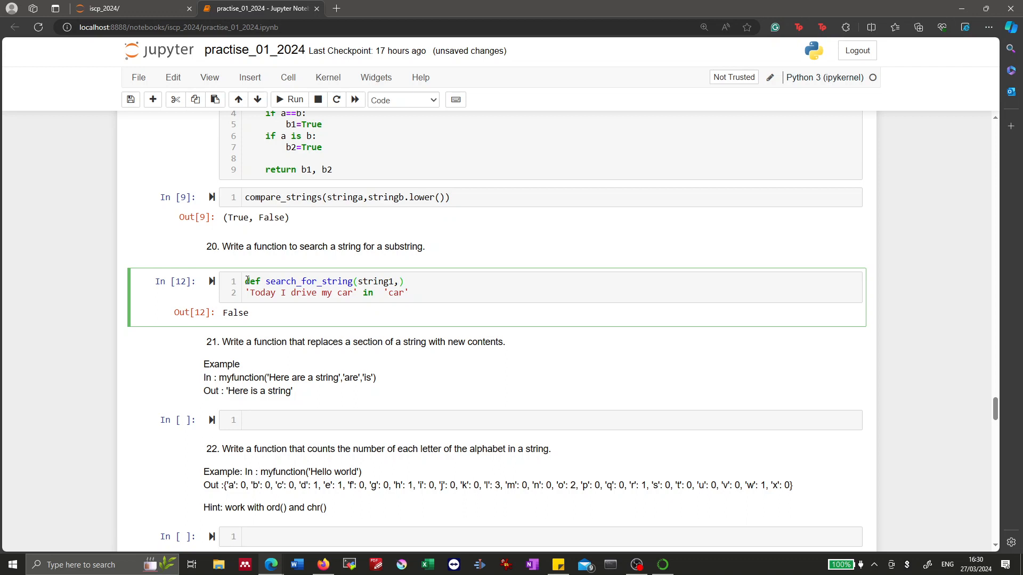
text(l)
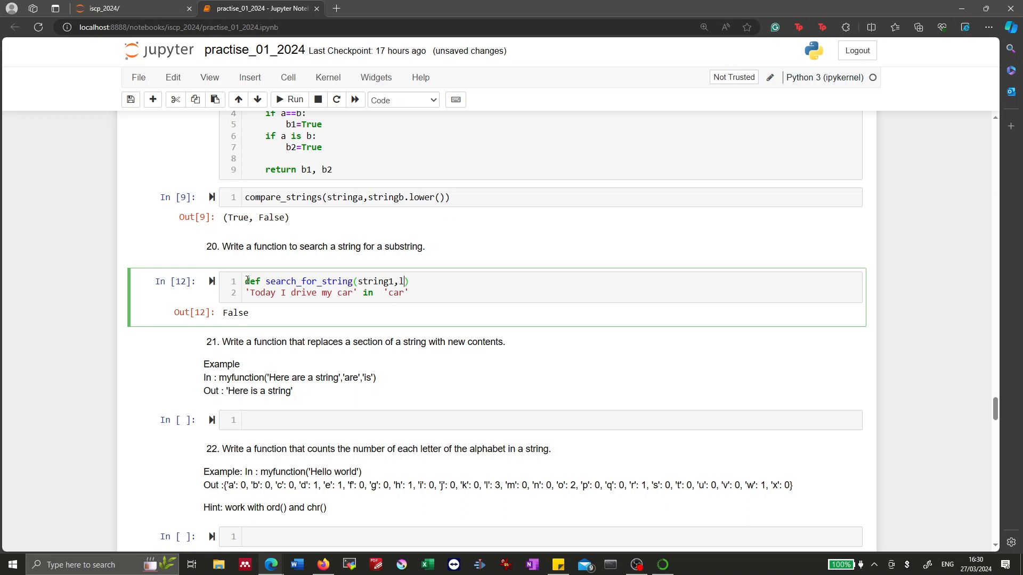
text(ookfor)
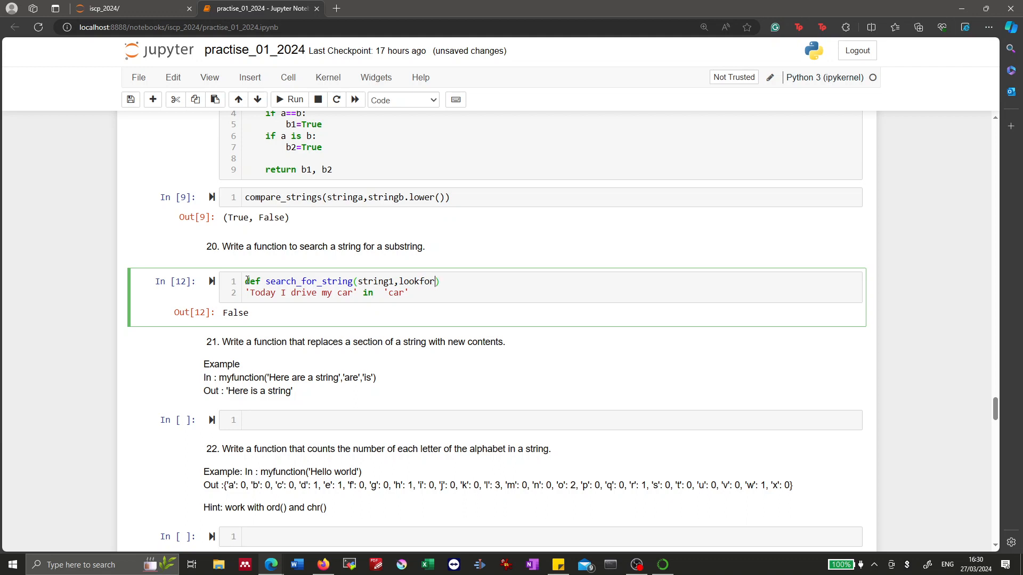
text(string)
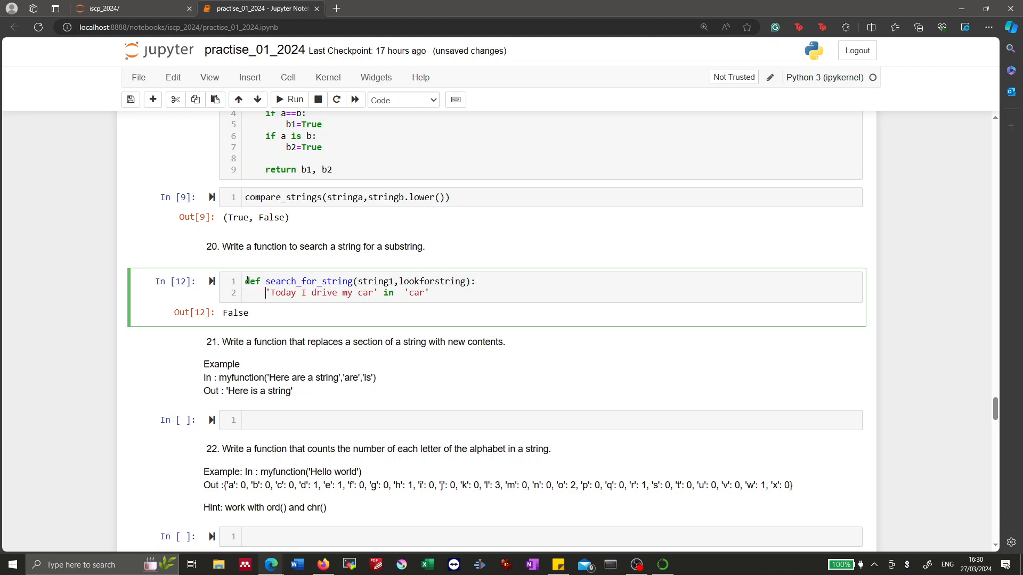
text(return)
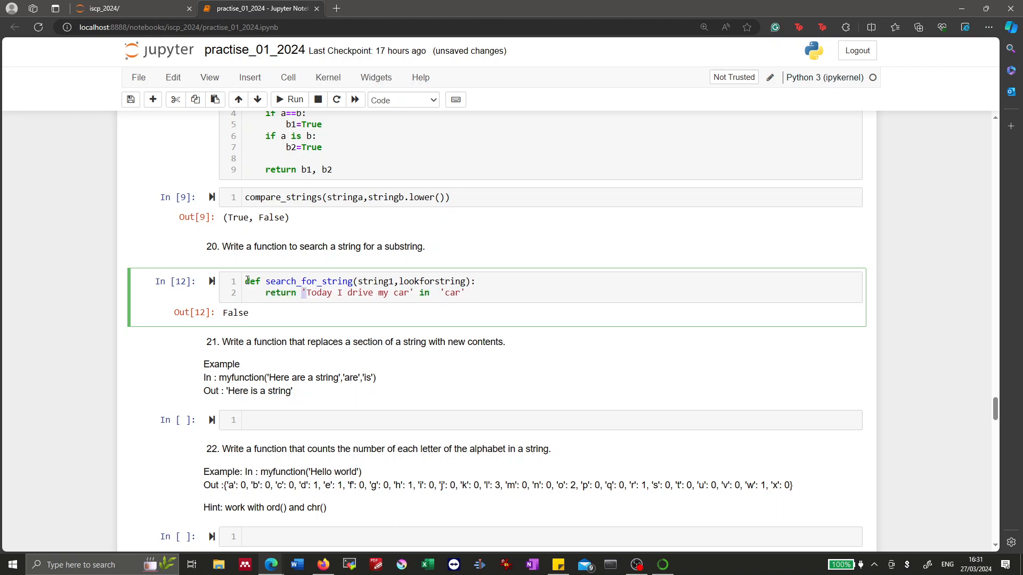
Step: Replace the literal sentence so the function returns lookforstring in string1, and run the cell
double_click(356, 292)
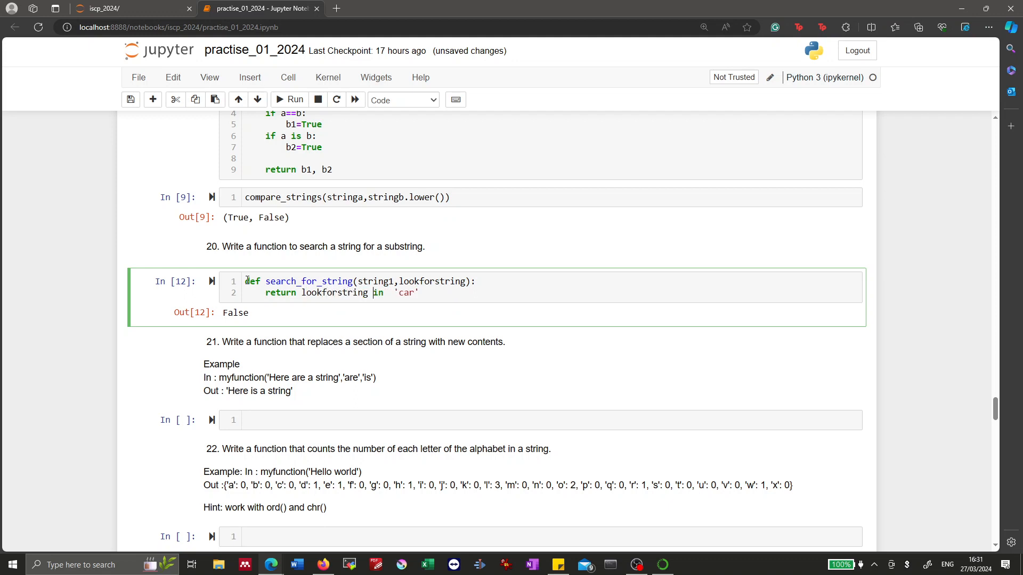
text(string1)
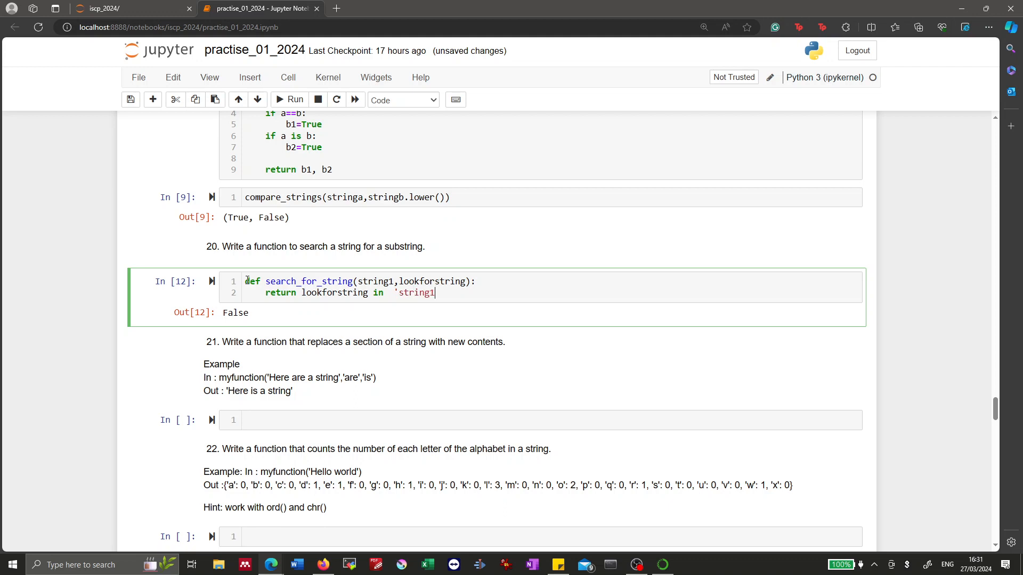
key(BackSpace)
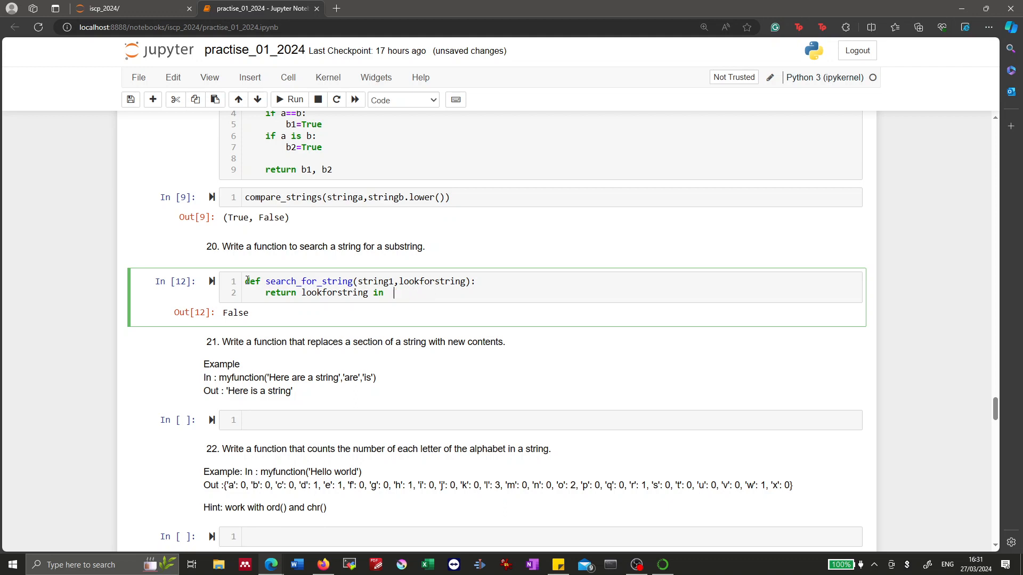
text(string1)
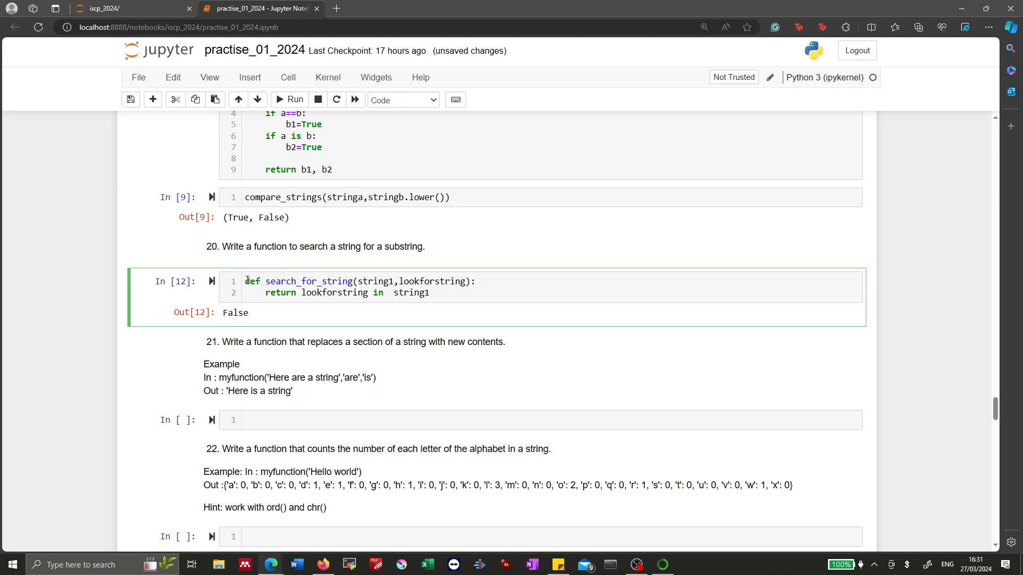
click(289, 99)
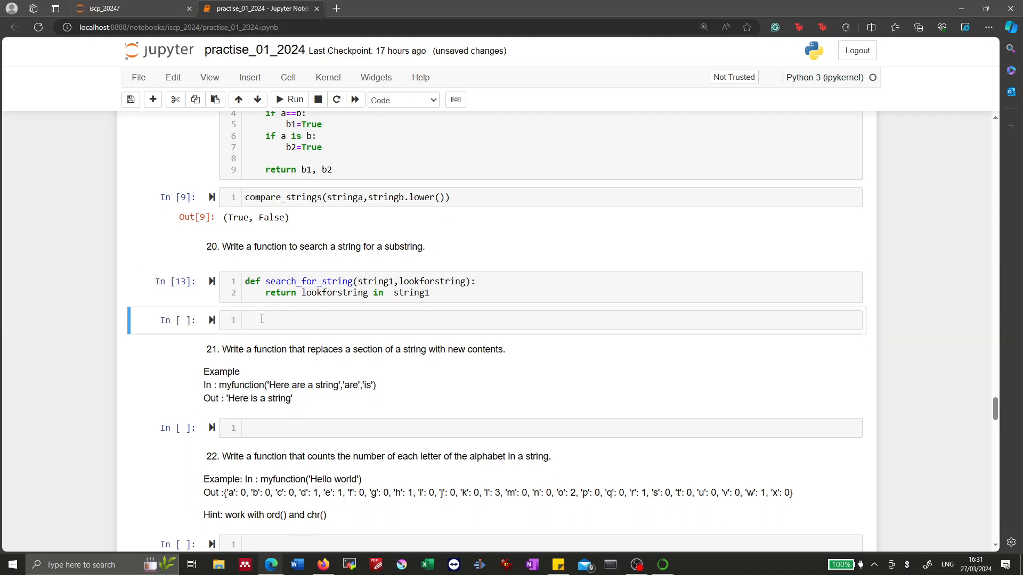
Step: Call search_for_string('I drive my car', 'Car') in the new cell and run it, returning False
text(search)
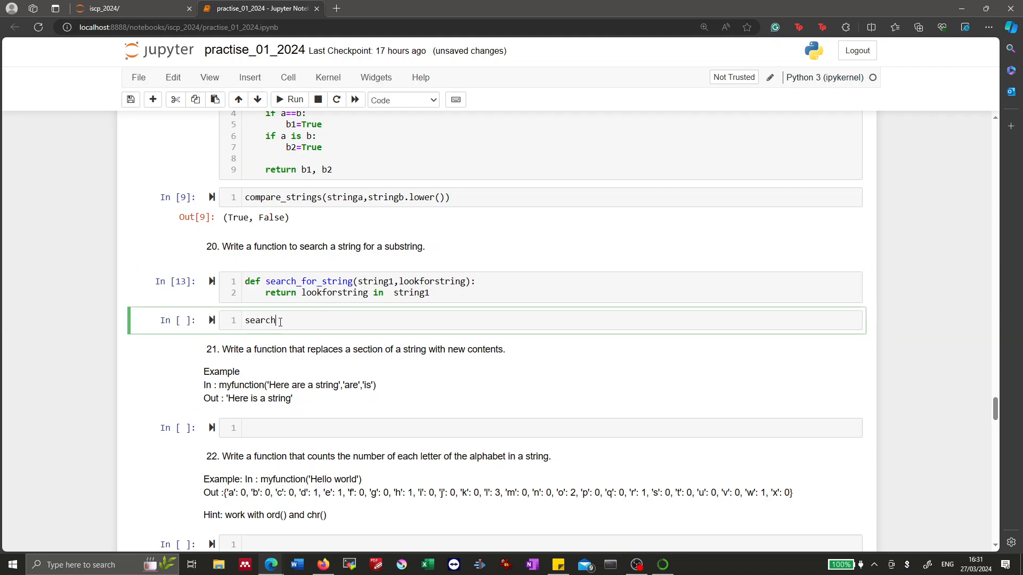
text(_for_stringor)
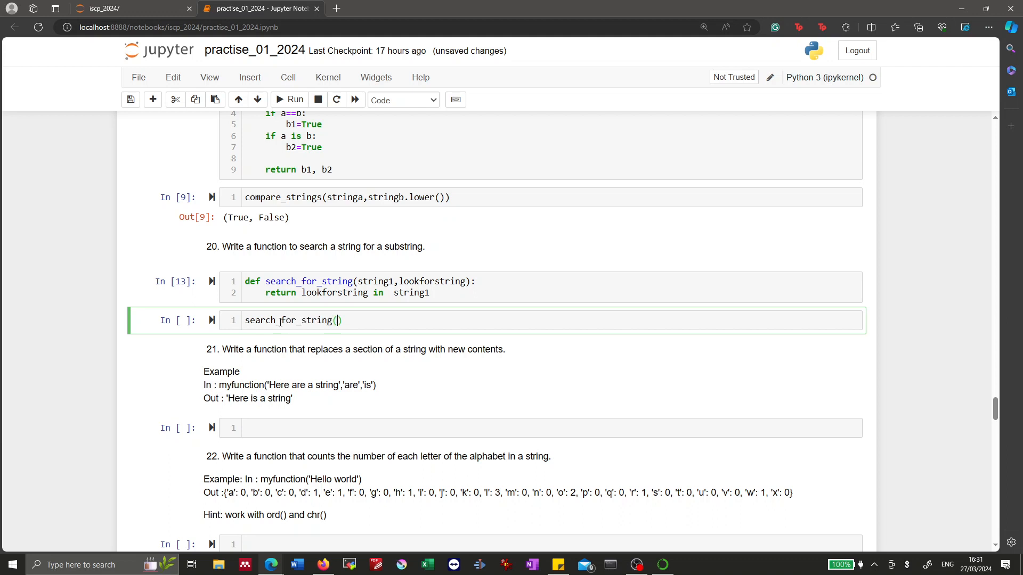
text('')
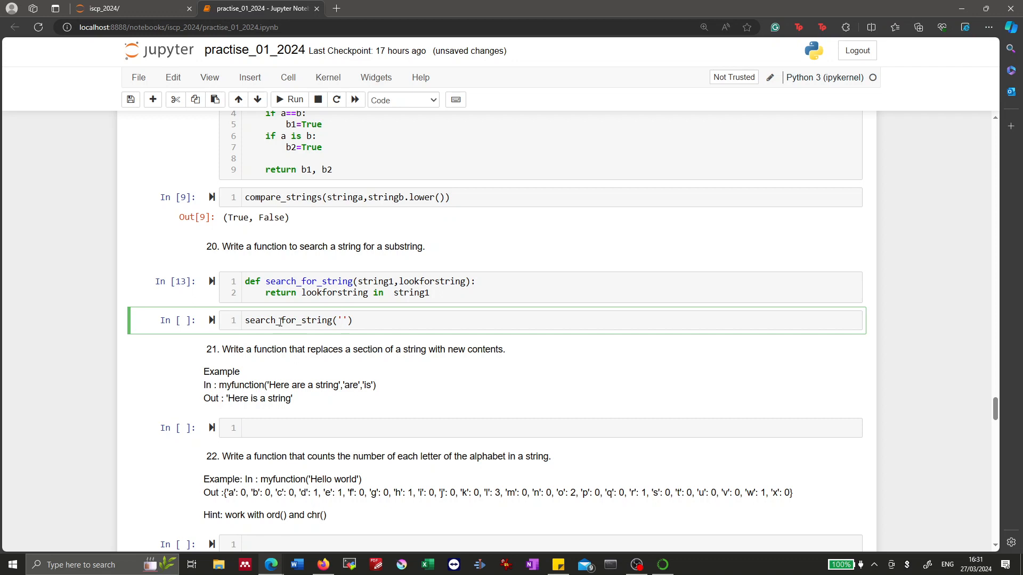
click(342, 321)
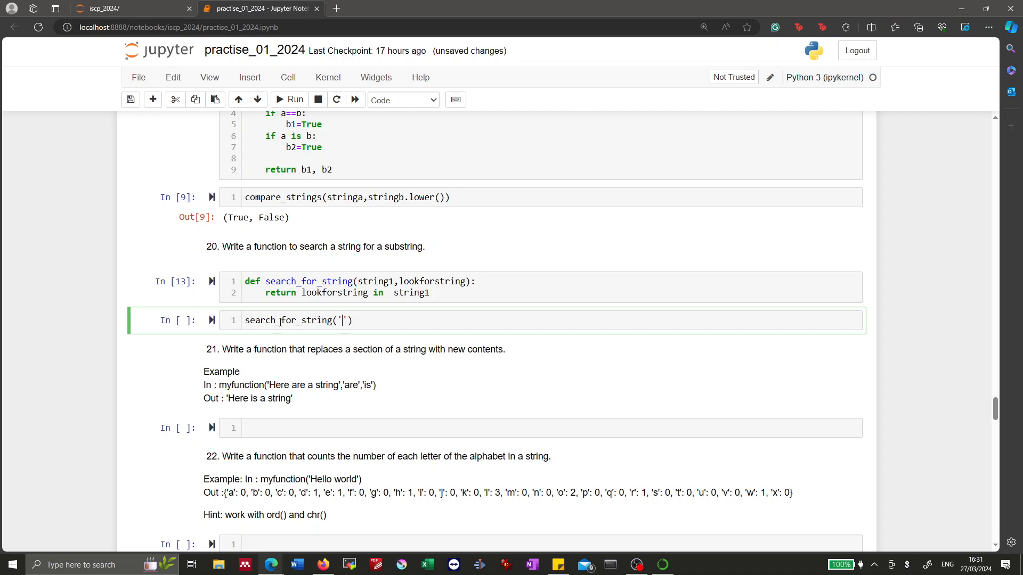
text(I drive my car)
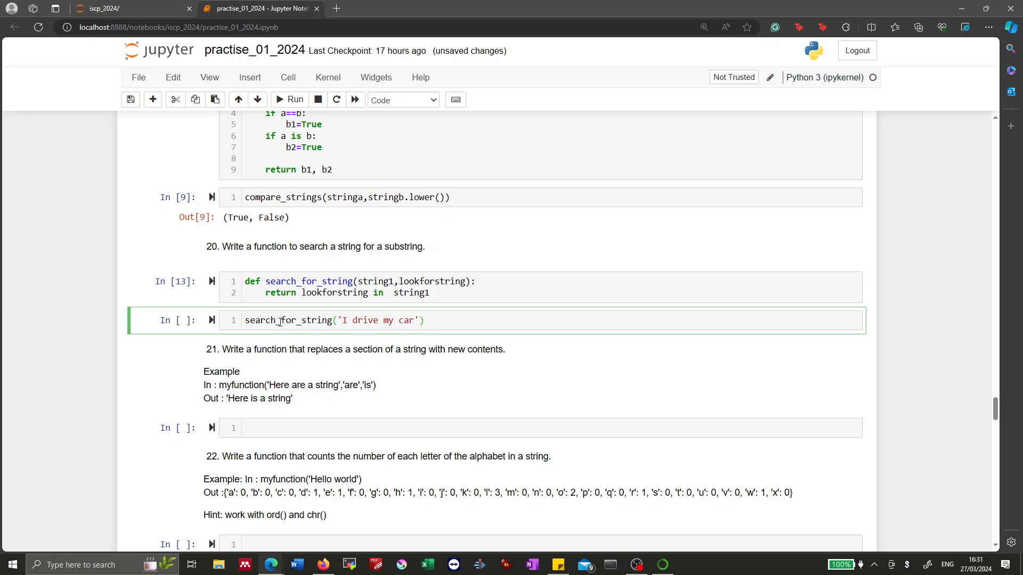
text(,'car')
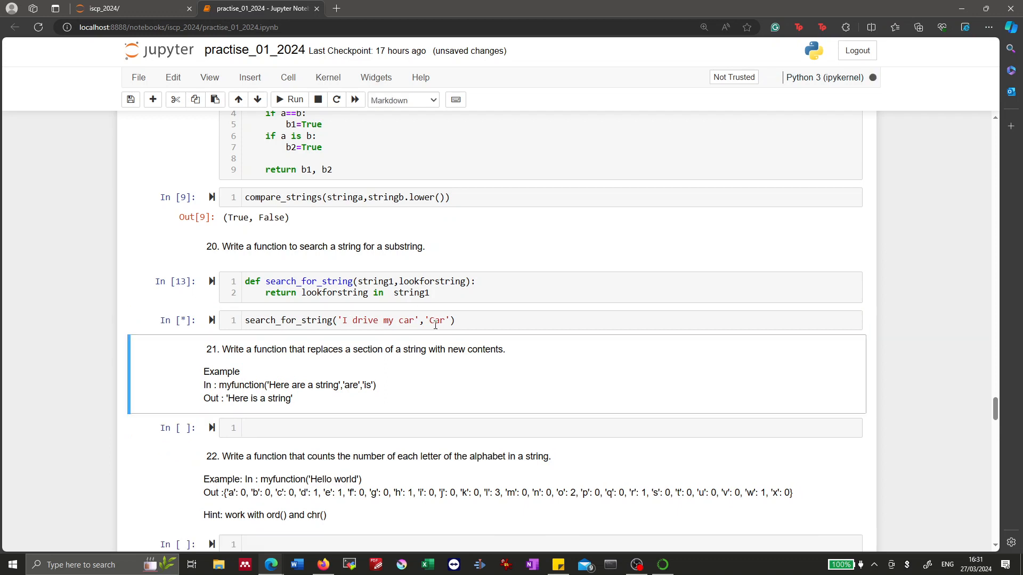
click(288, 99)
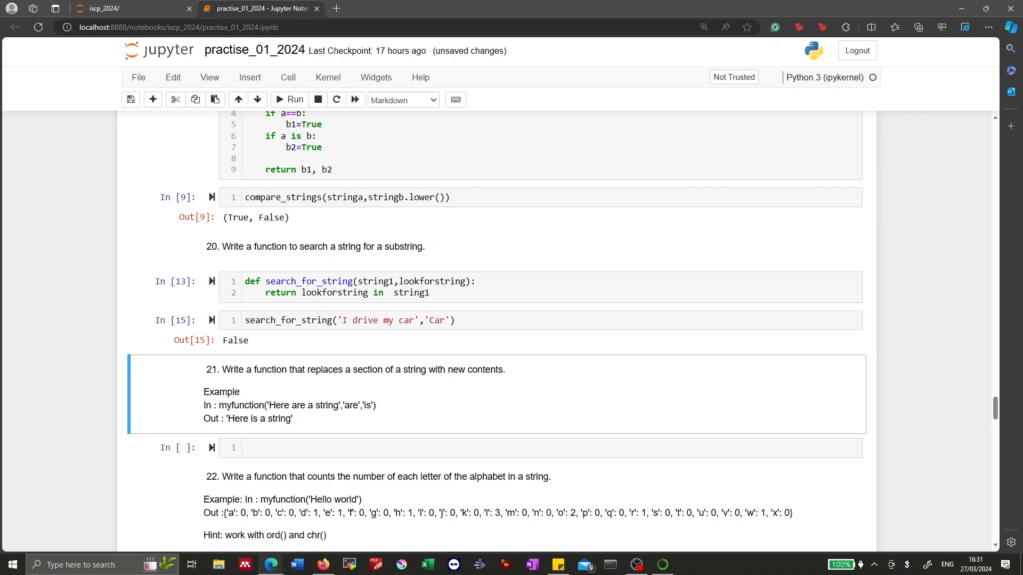